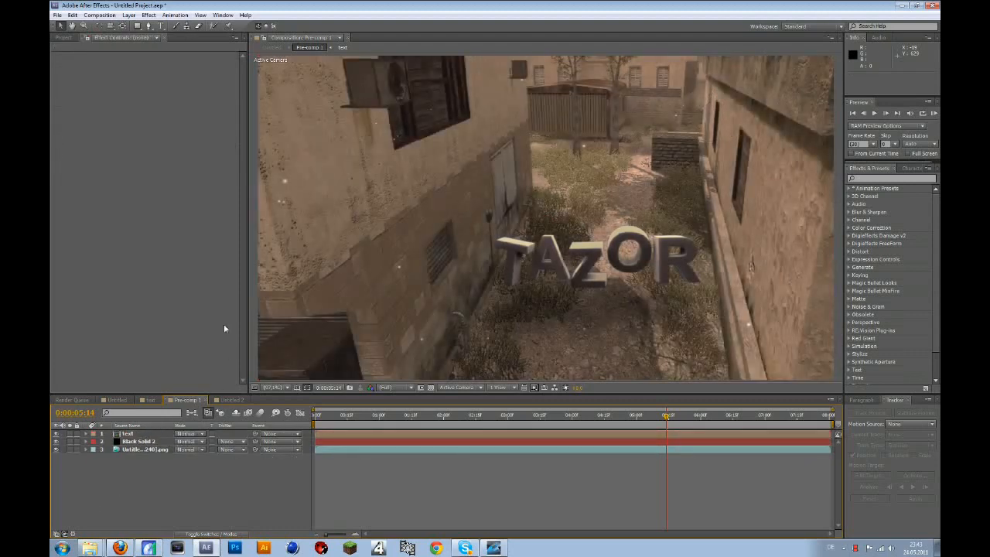
Create a new adjustment layer above the text and alley layers via Layer > New.
click(130, 15)
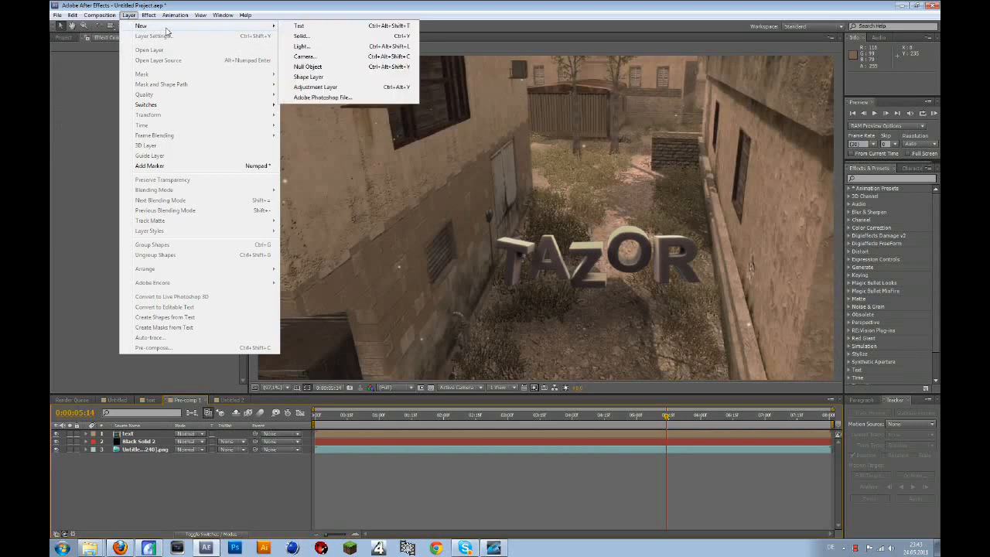
click(316, 86)
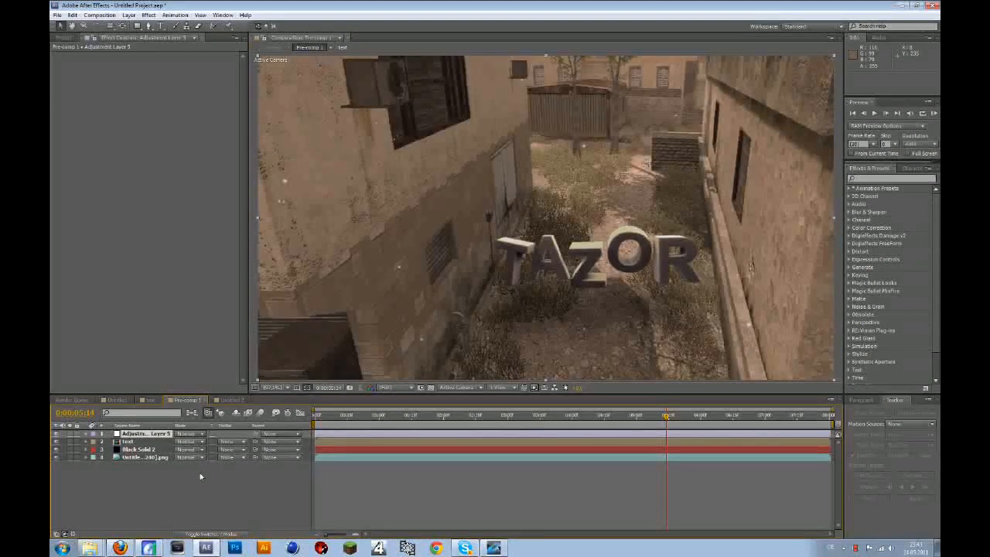
click(148, 16)
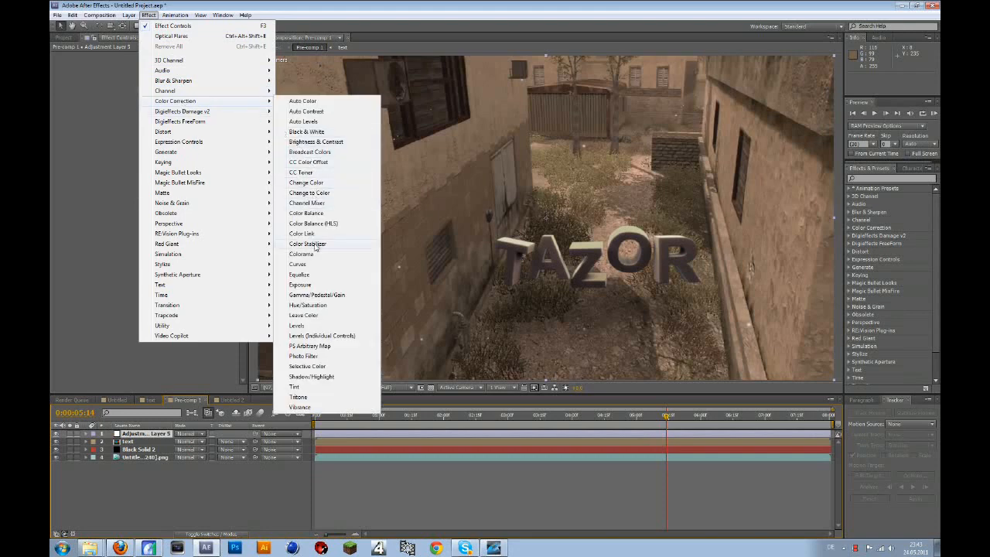
Apply Curves and bend the curve to darken the alley and add contrast.
click(297, 263)
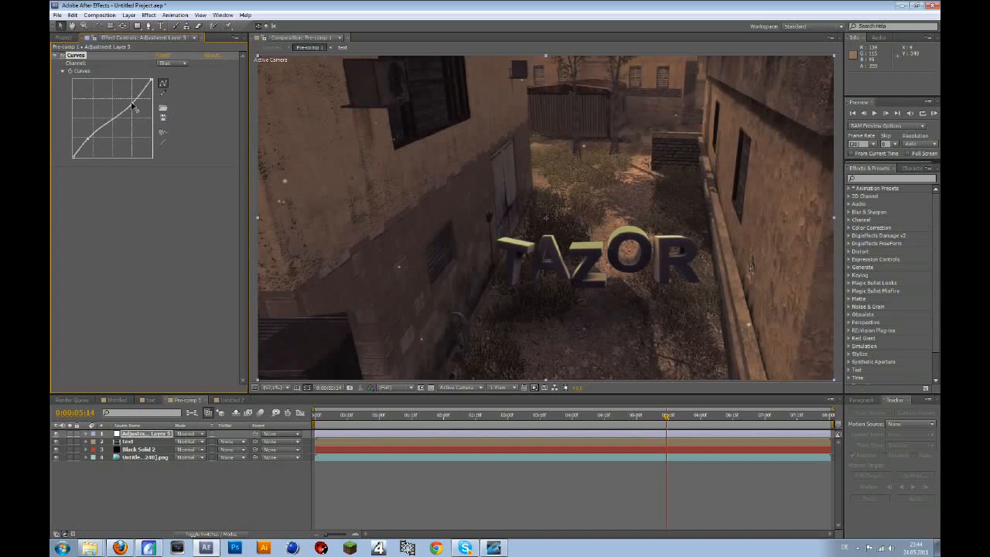
drag(136, 108, 90, 138)
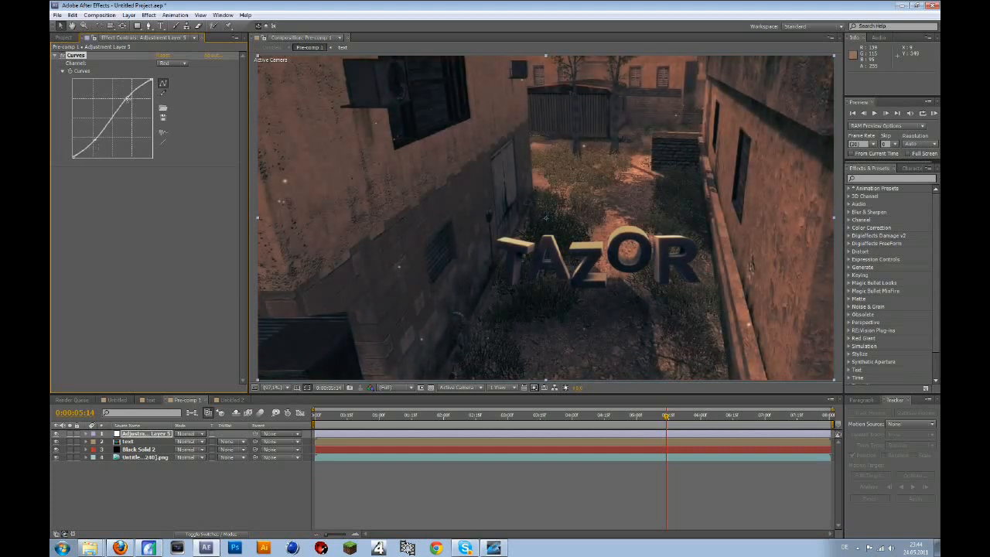
drag(124, 99, 132, 105)
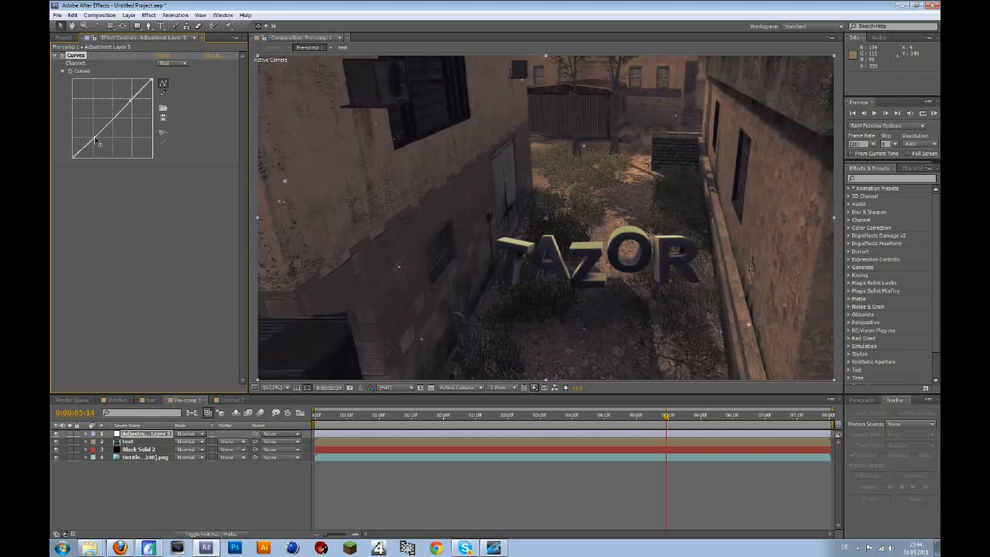
click(62, 71)
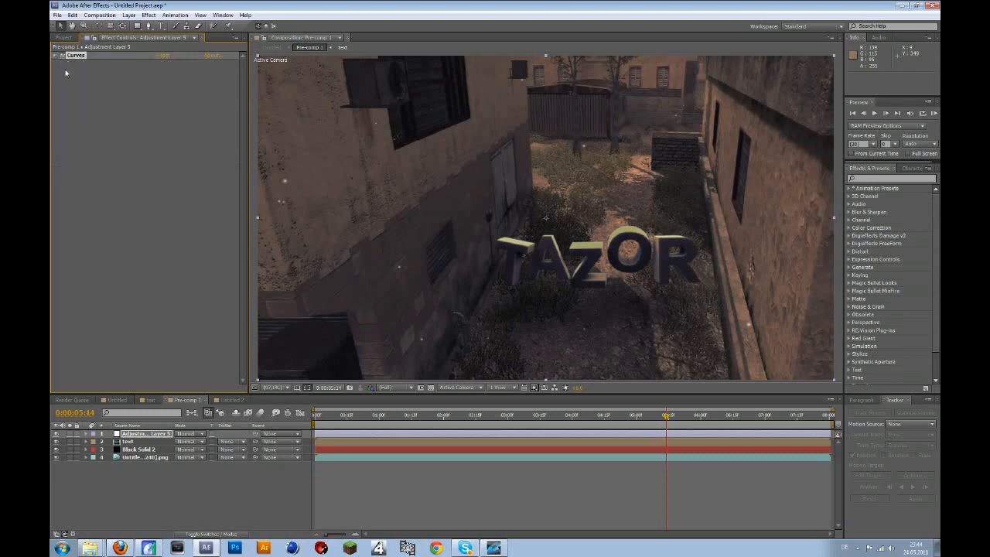
Add Tint and CC Toner, pushing the toner towards a cooler grey.
click(149, 15)
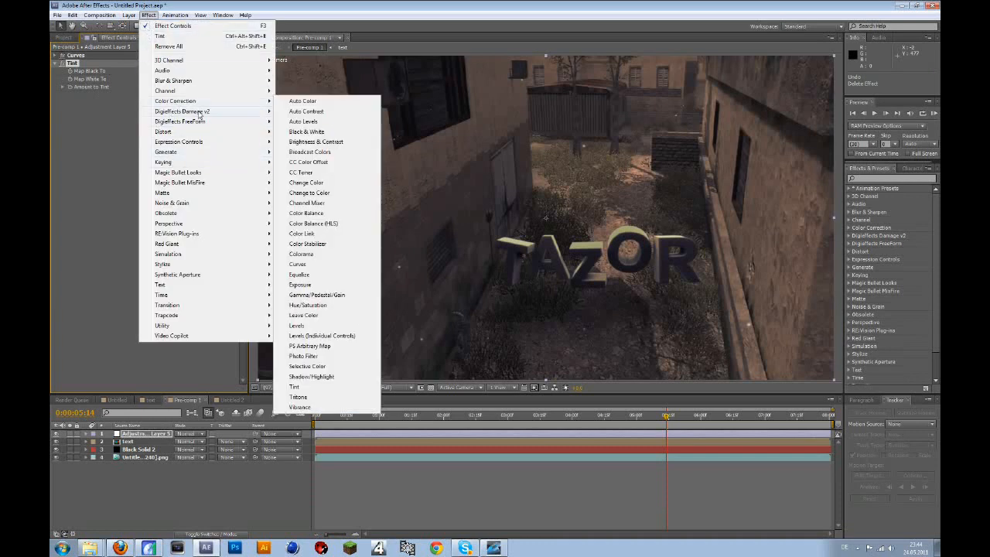
mouse_move(175, 100)
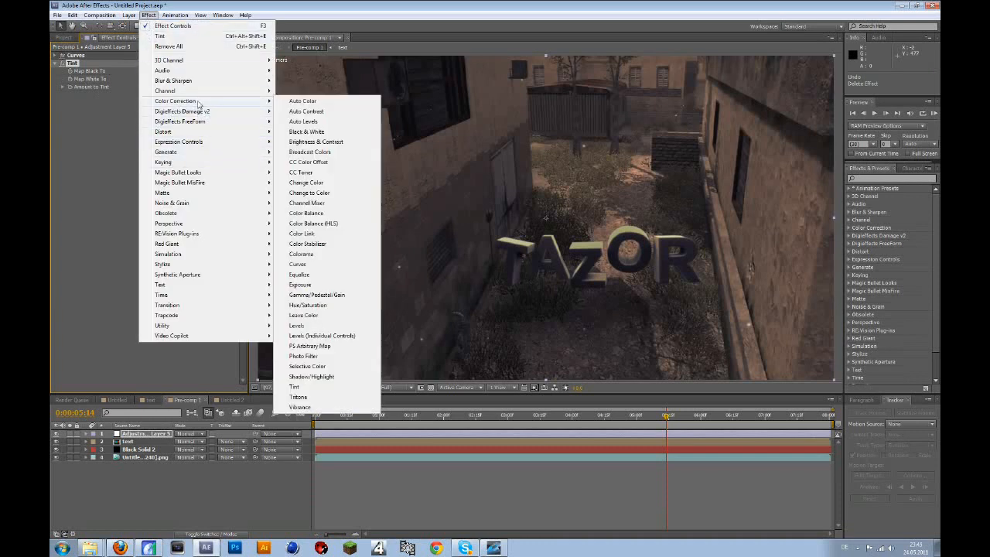
click(300, 172)
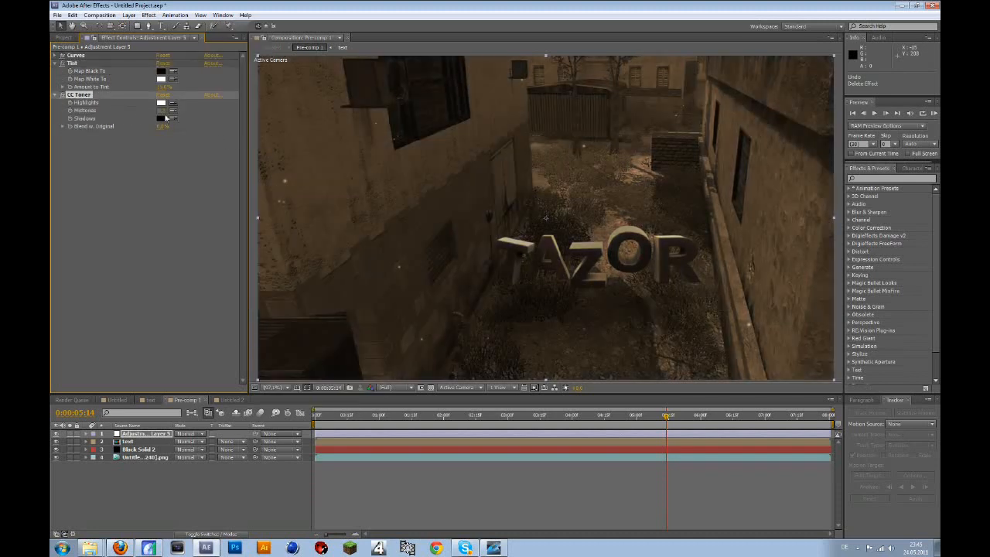
click(161, 111)
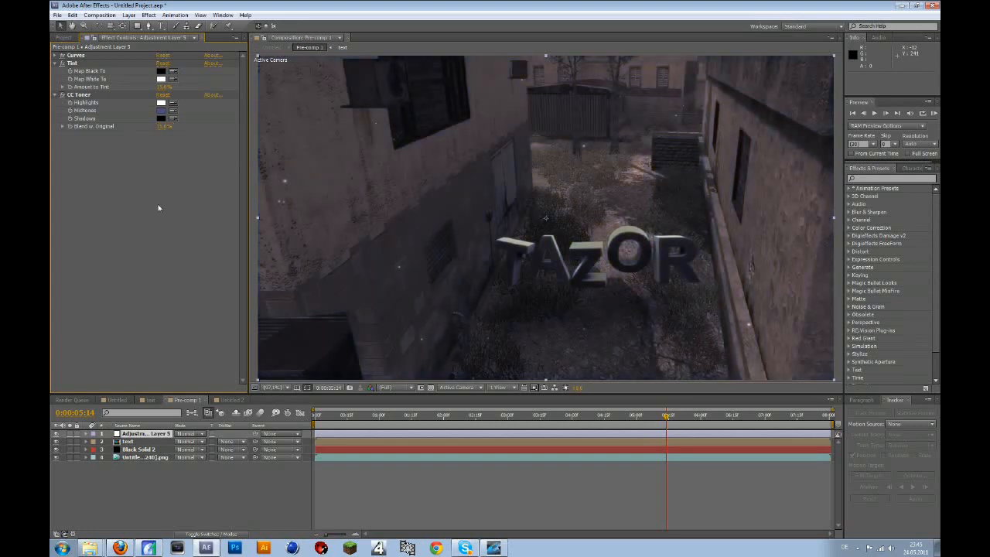
mouse_move(541, 269)
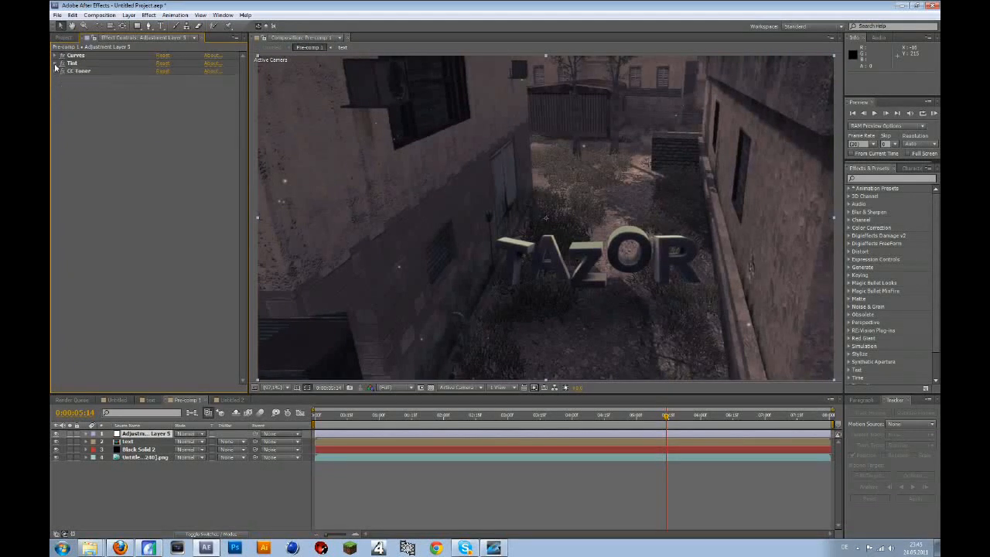
mouse_move(375, 126)
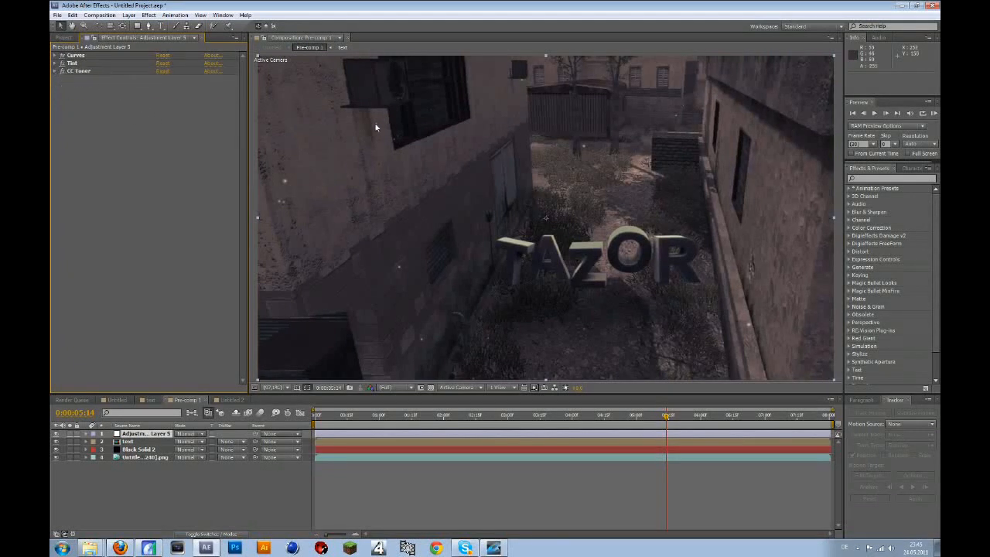
click(74, 55)
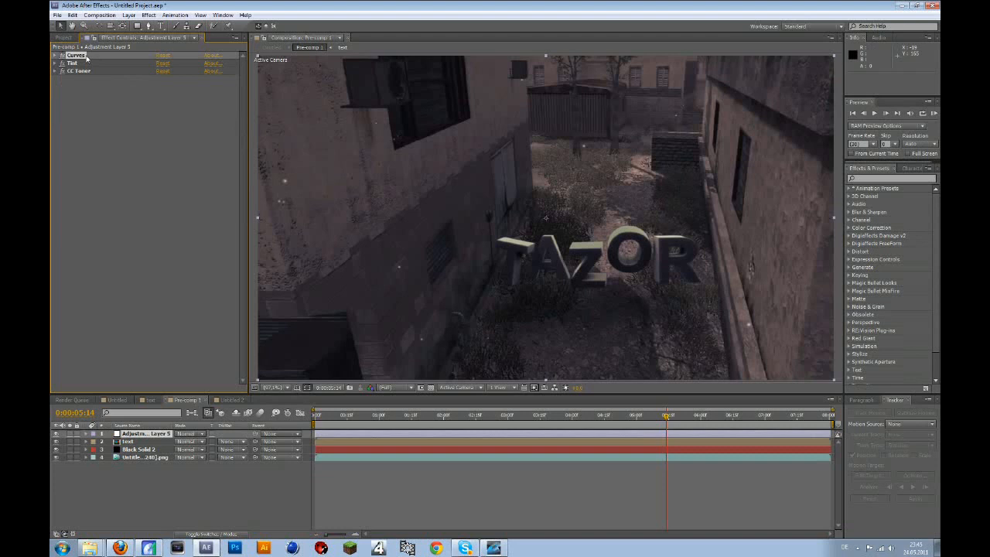
click(52, 56)
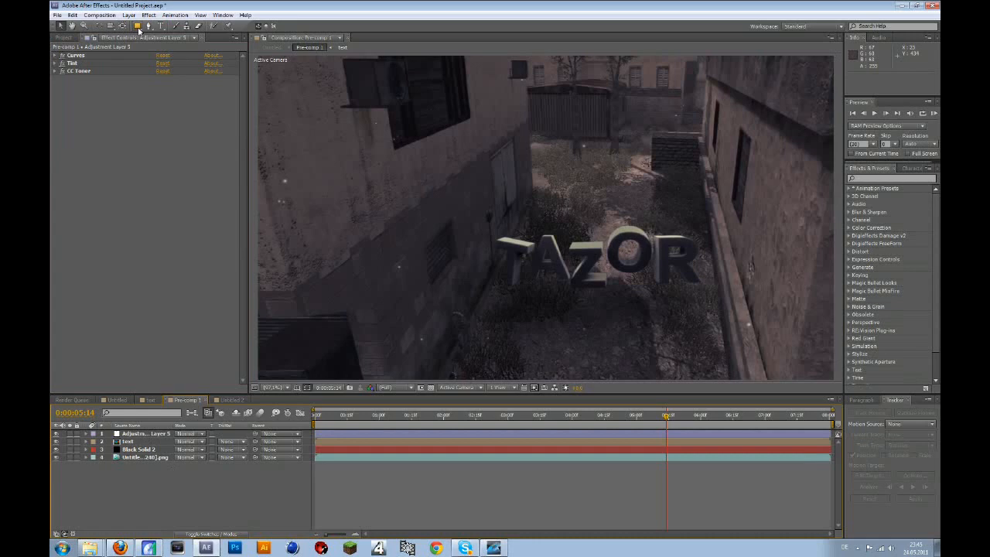
click(149, 16)
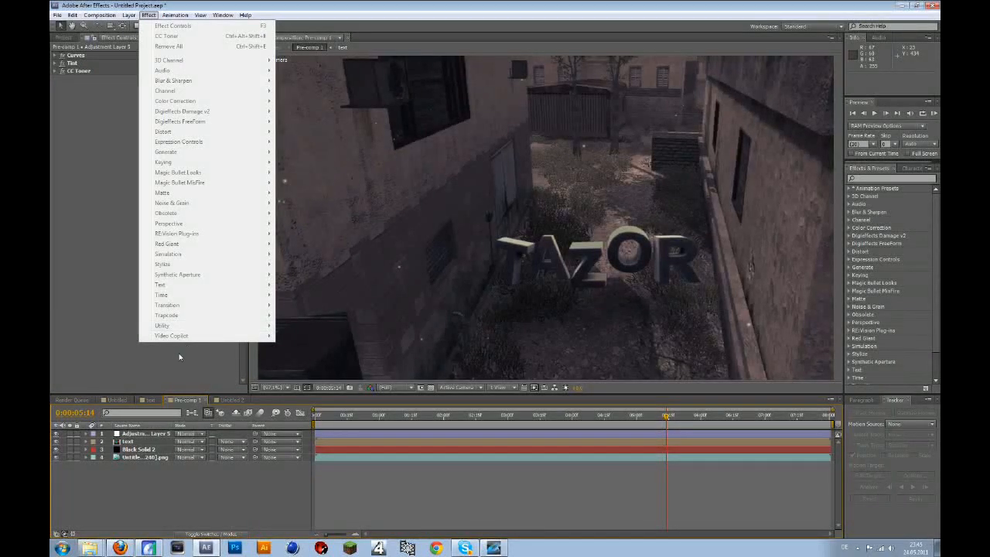
mouse_move(161, 294)
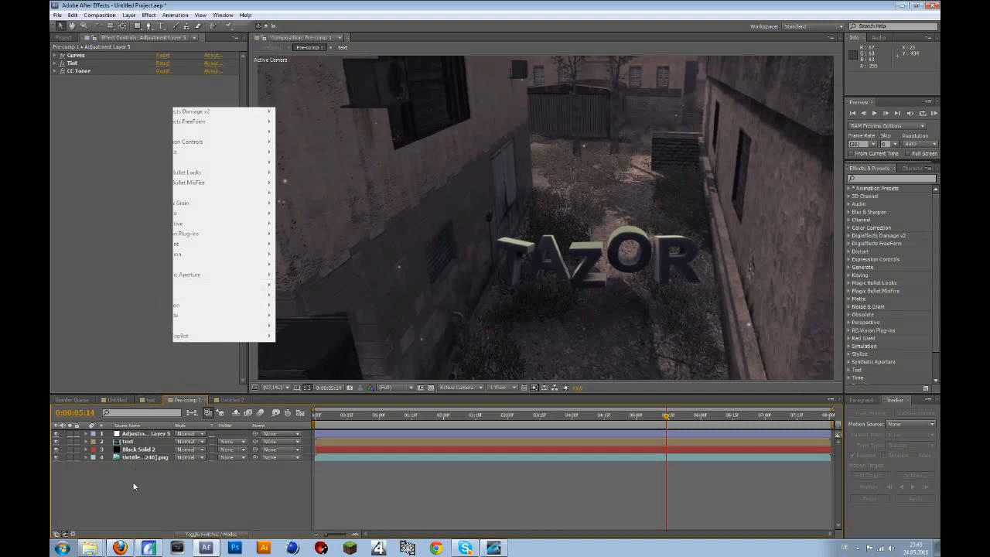
Create a black solid and set its mode so the scene shows through.
click(178, 352)
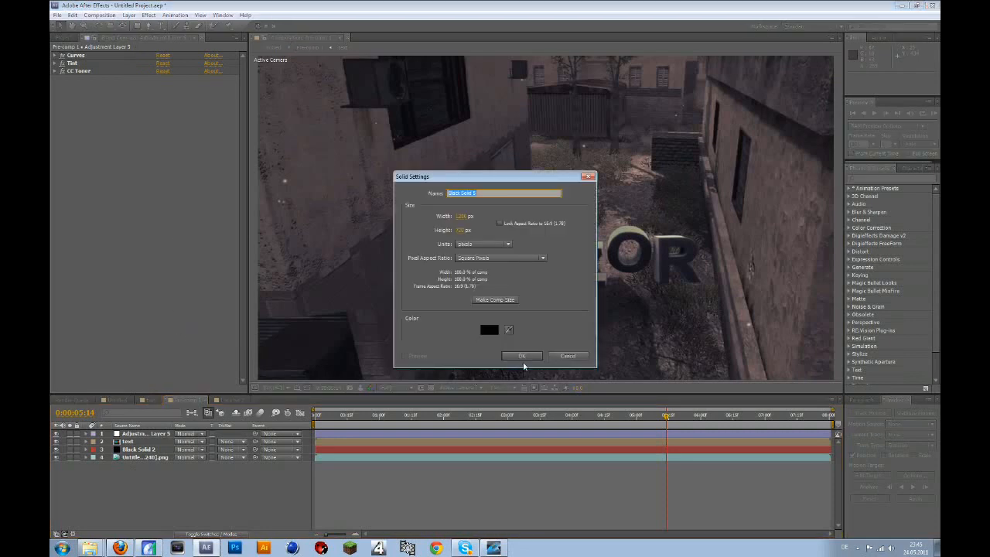
click(523, 355)
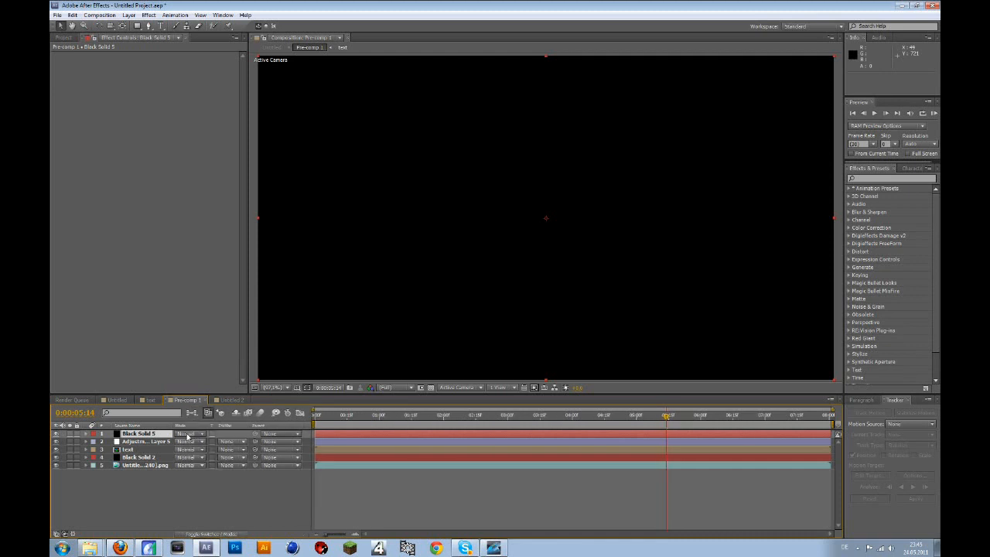
click(189, 433)
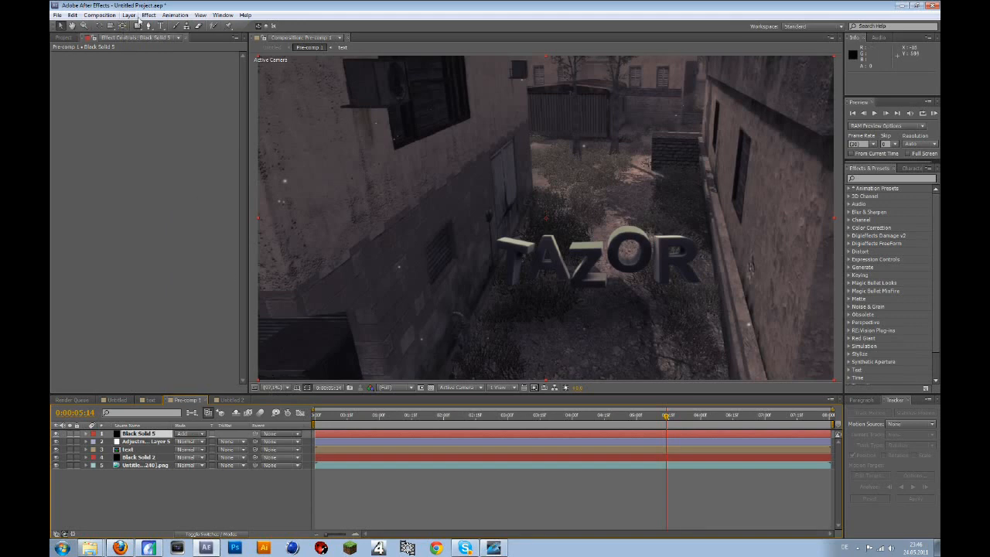
In Optical Flares Options, clear the default elements and add a single Glow element.
click(149, 16)
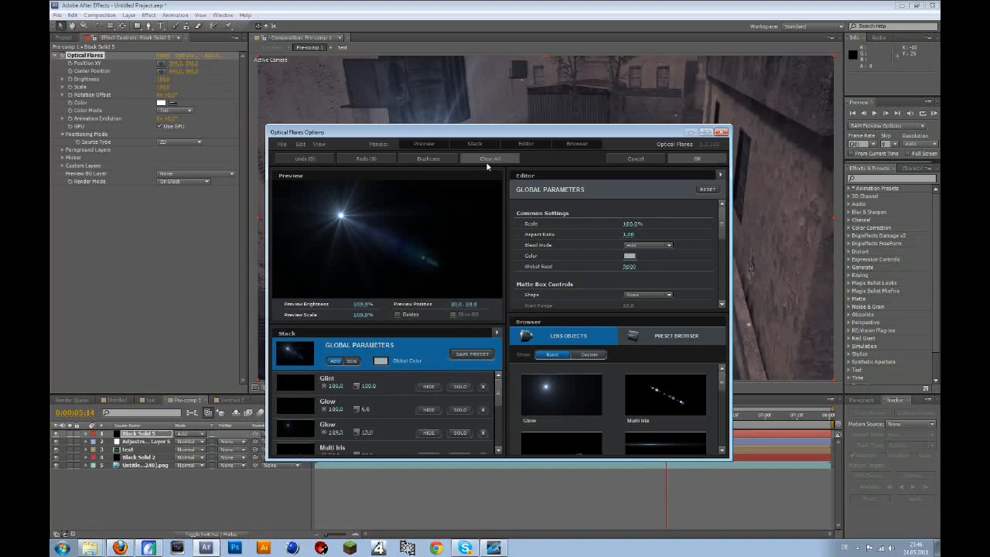
click(488, 158)
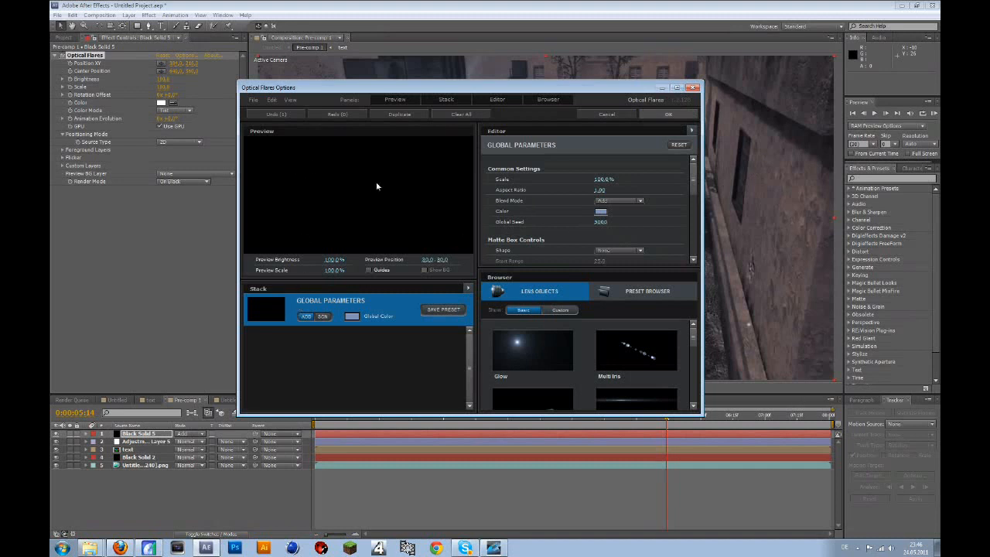
mouse_move(461, 347)
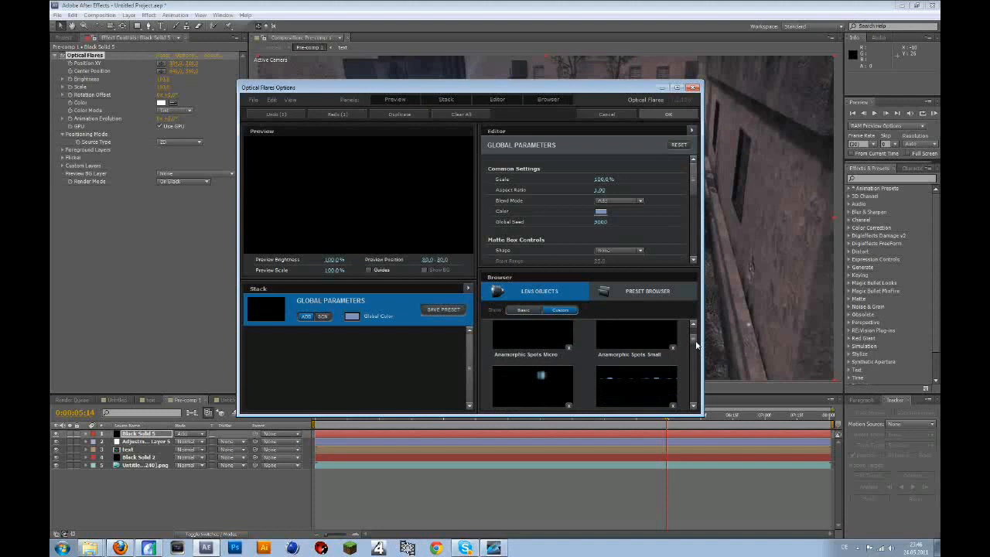
scroll(down, 3)
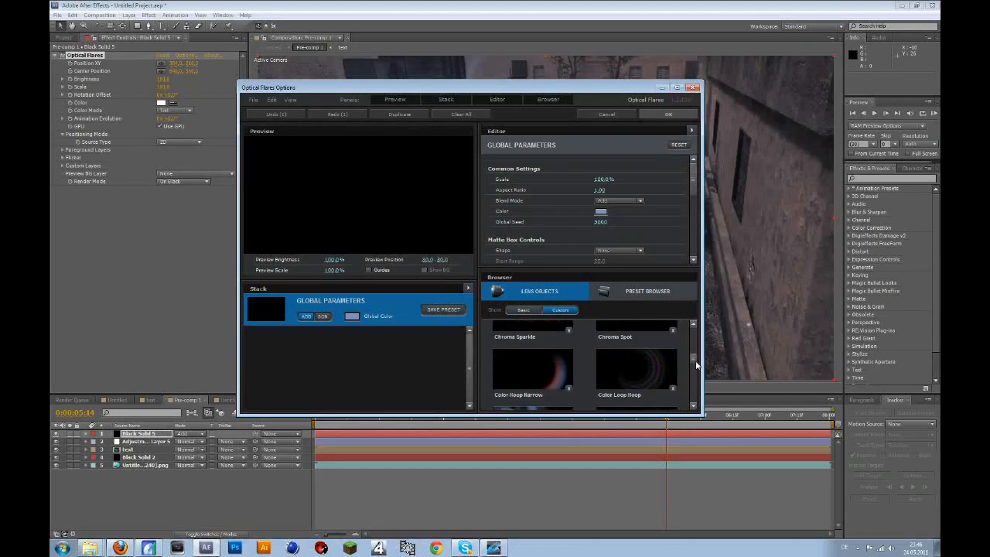
scroll(down, 3)
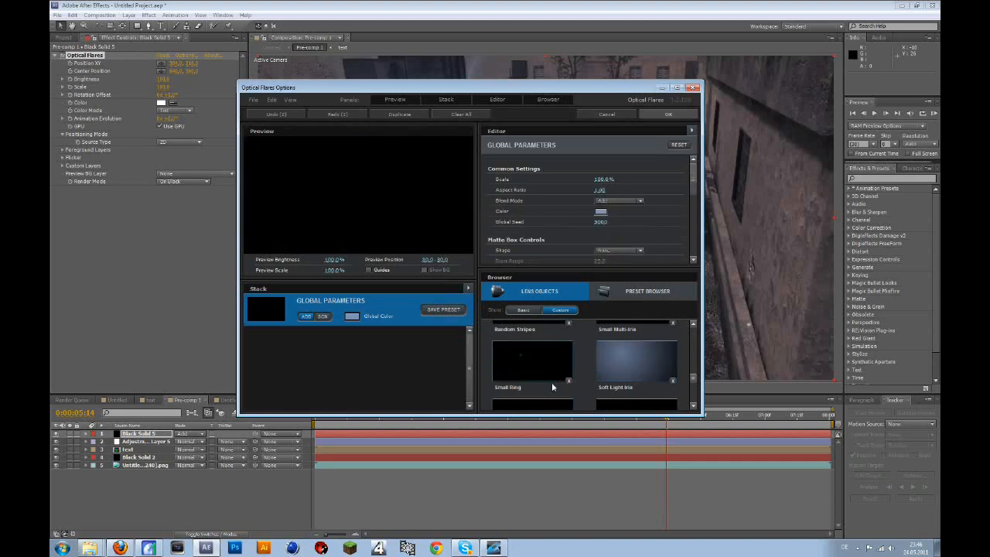
click(523, 309)
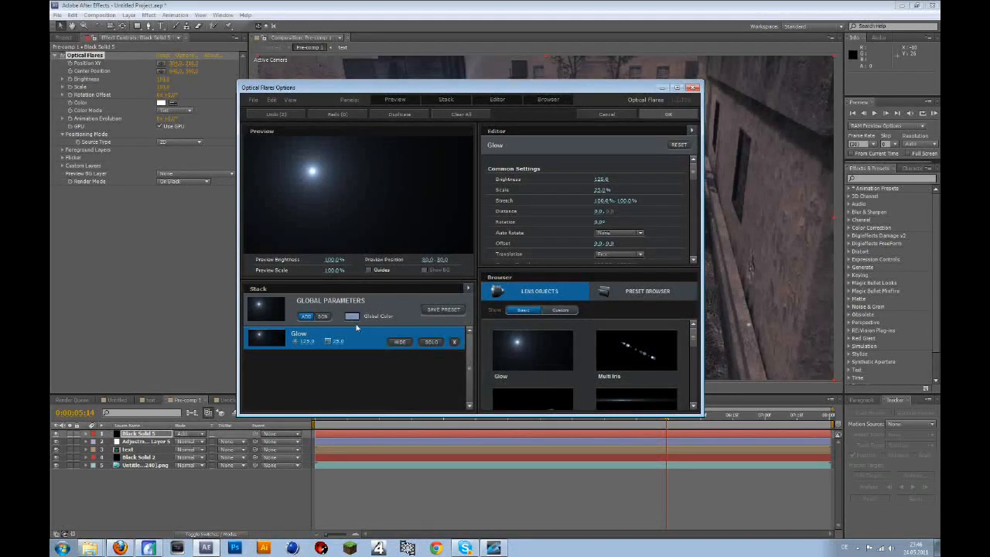
Set the glow colour to orange and apply the flare back to the composition.
click(351, 315)
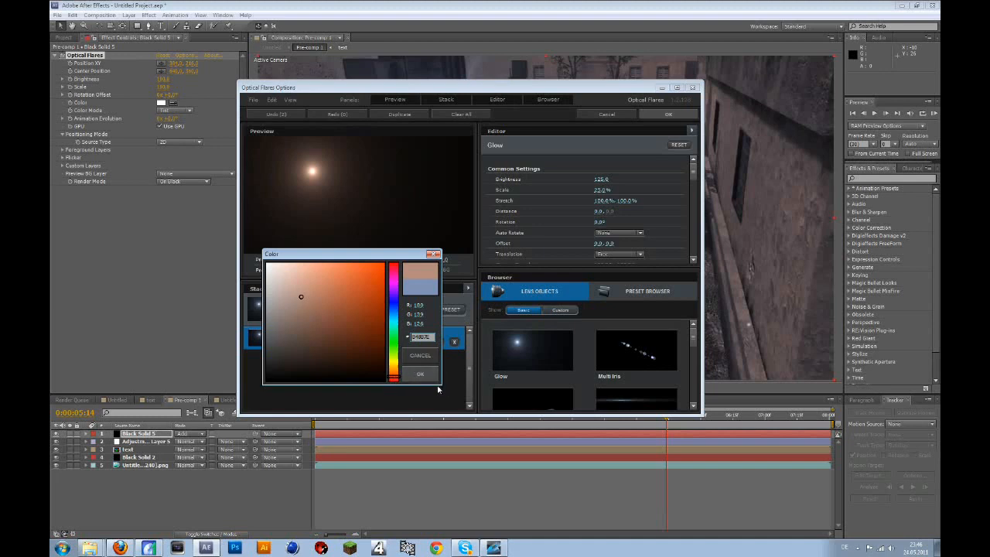
click(420, 372)
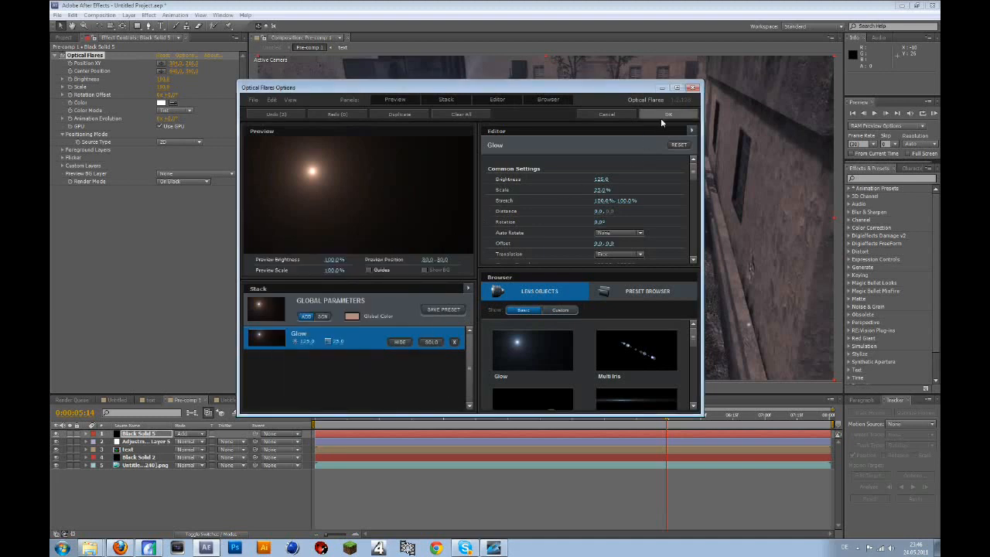
click(668, 115)
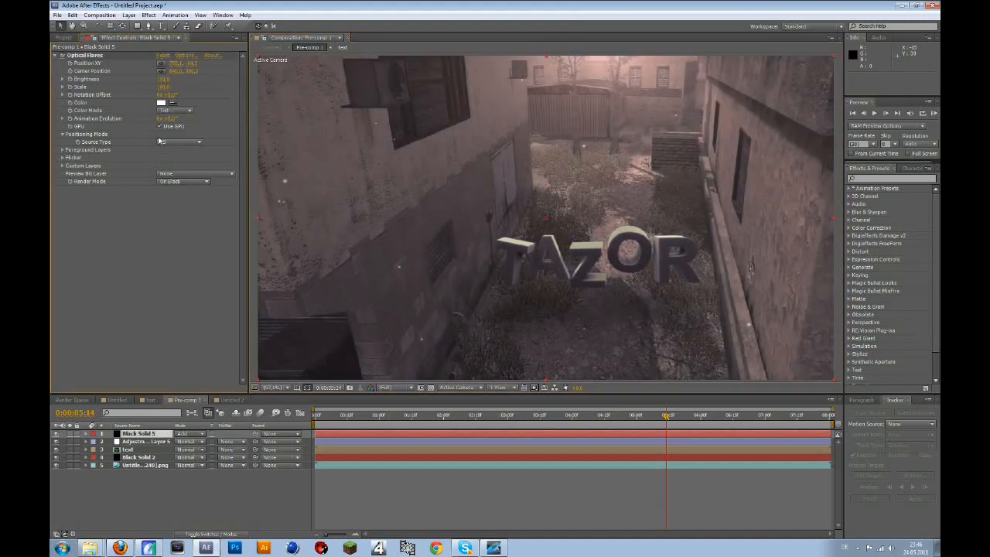
Move the flare's Black Solid 3 layer beneath the Text layer.
click(164, 87)
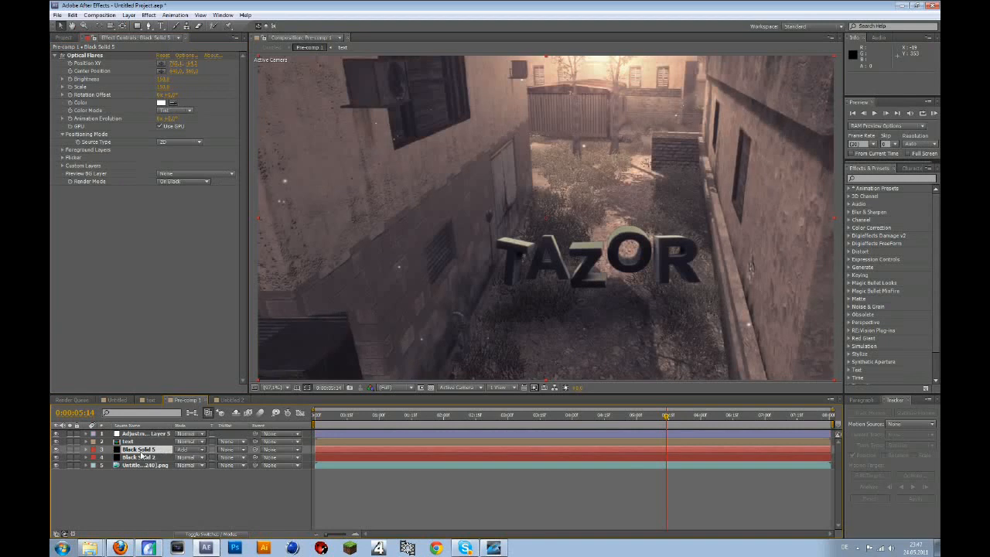
drag(142, 448, 142, 439)
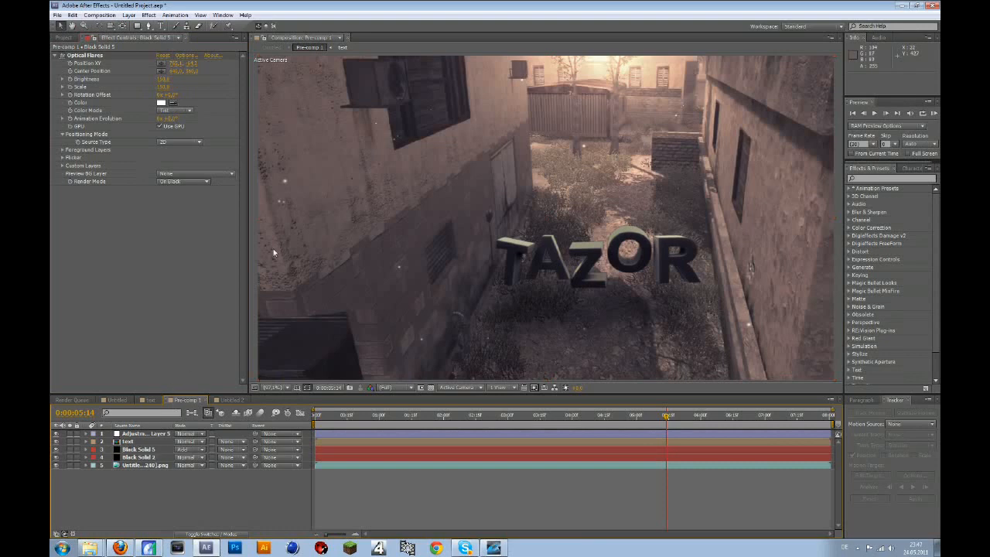
mouse_move(167, 538)
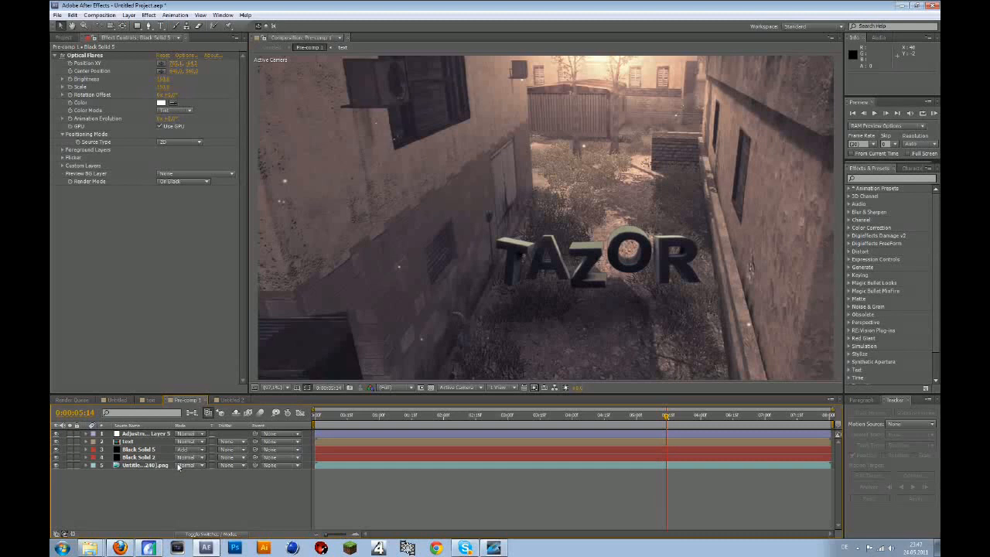
mouse_move(176, 507)
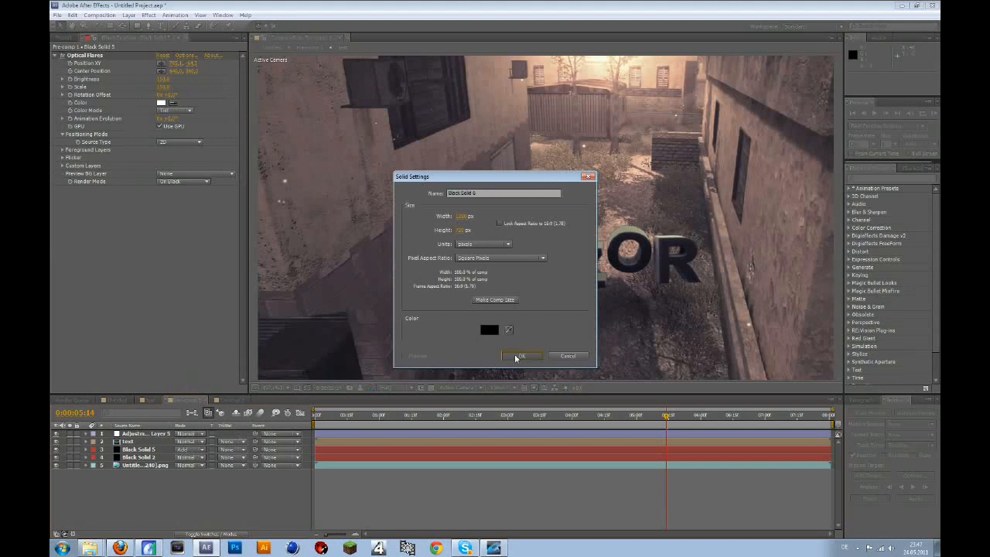
Create a black solid with an inverted ellipse mask as an edge vignette.
click(523, 355)
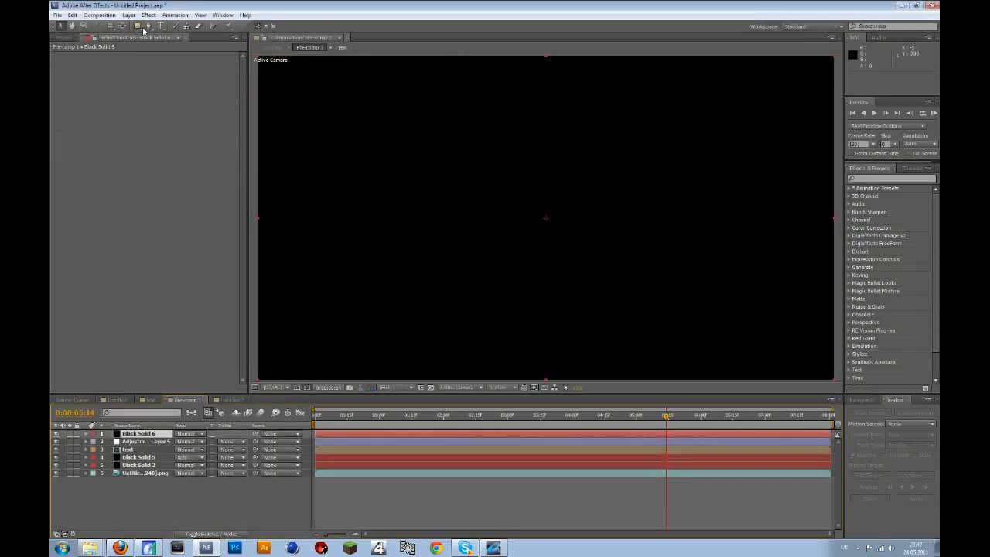
click(138, 25)
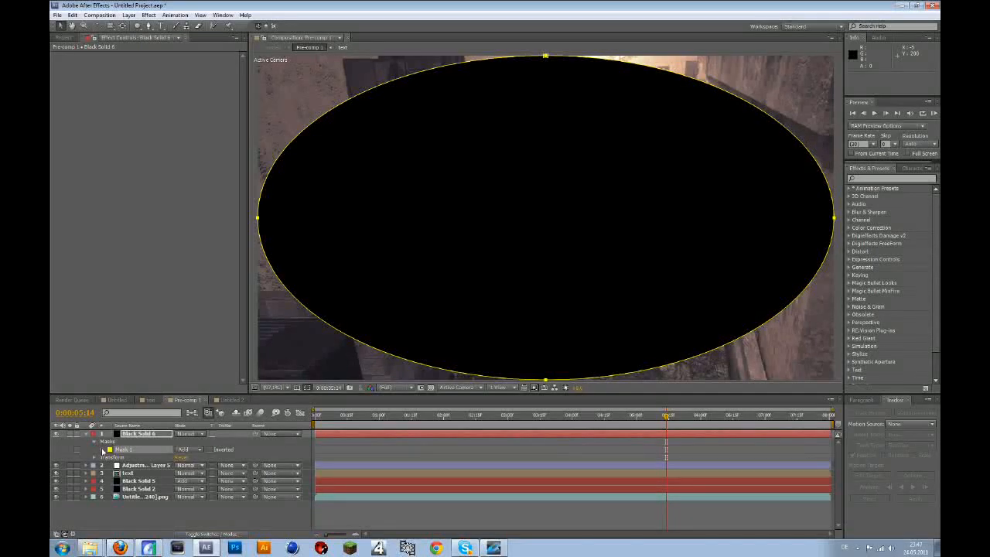
click(94, 449)
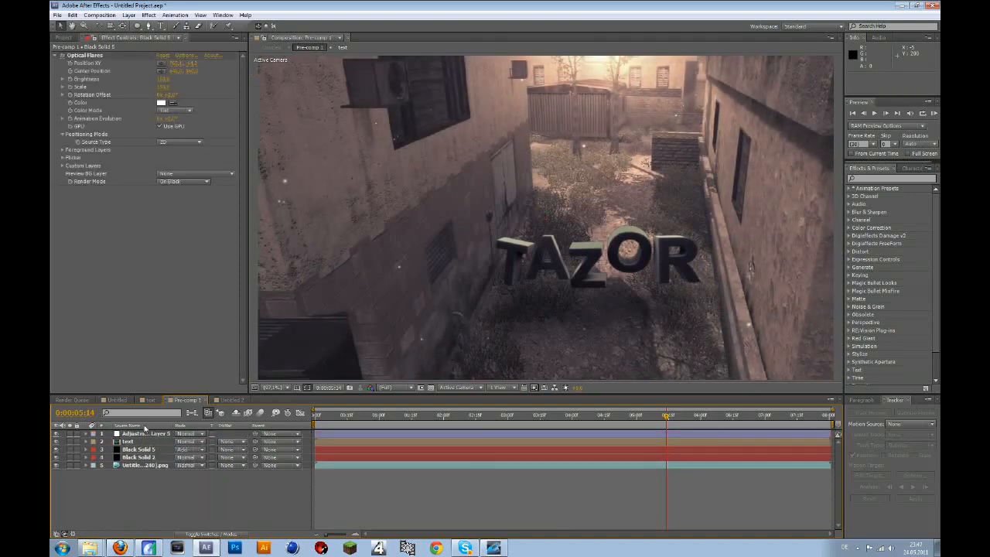
Add a new light with default settings, dismiss the warning, and view a later frame.
click(130, 16)
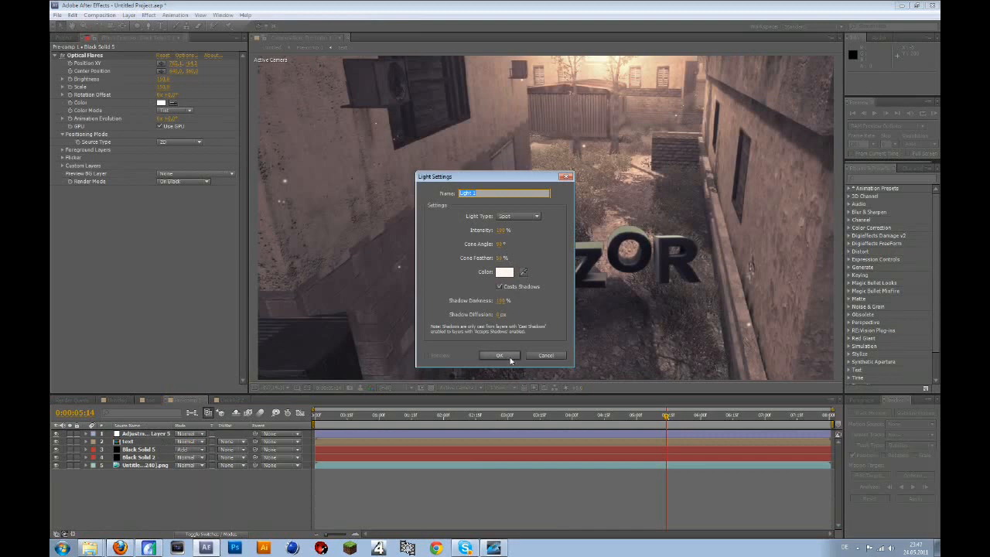
click(498, 354)
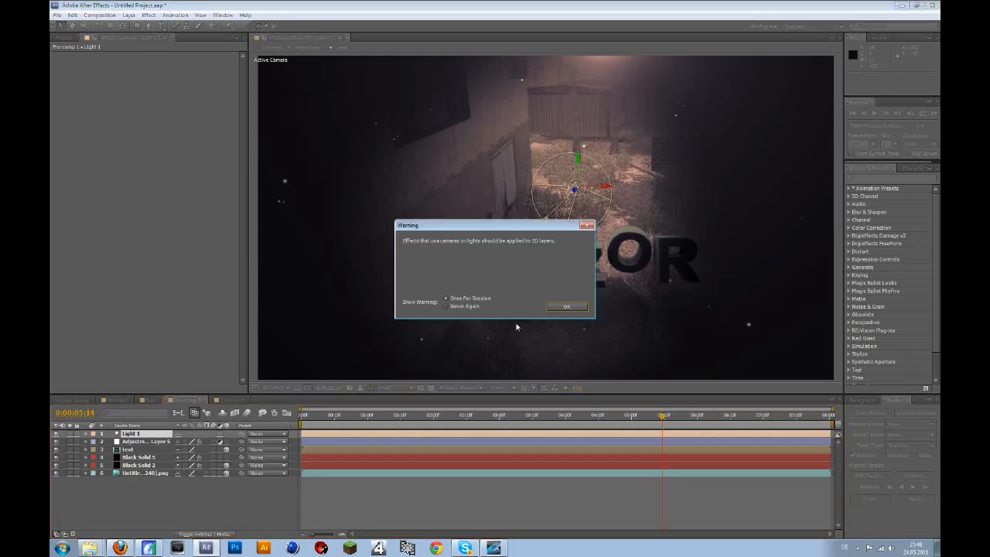
click(566, 306)
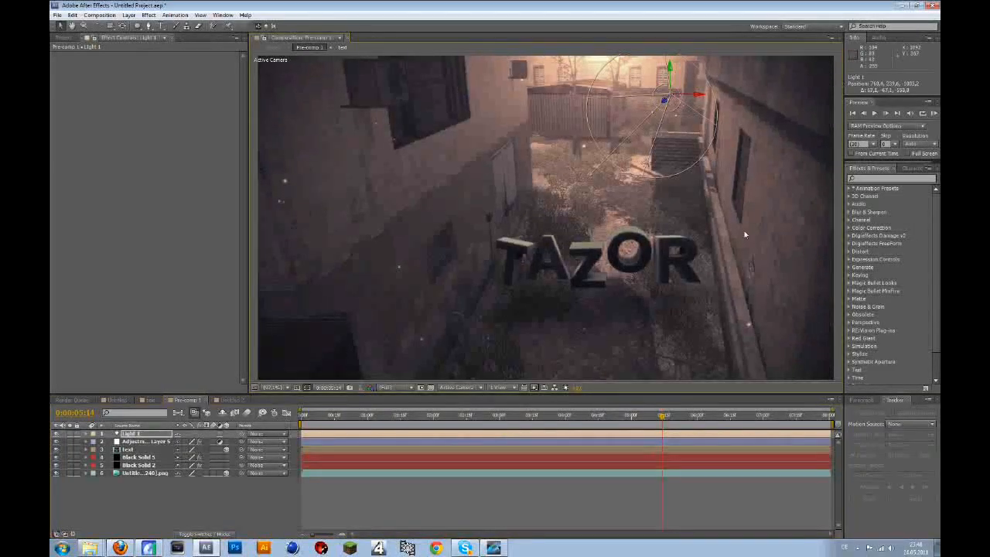
click(675, 414)
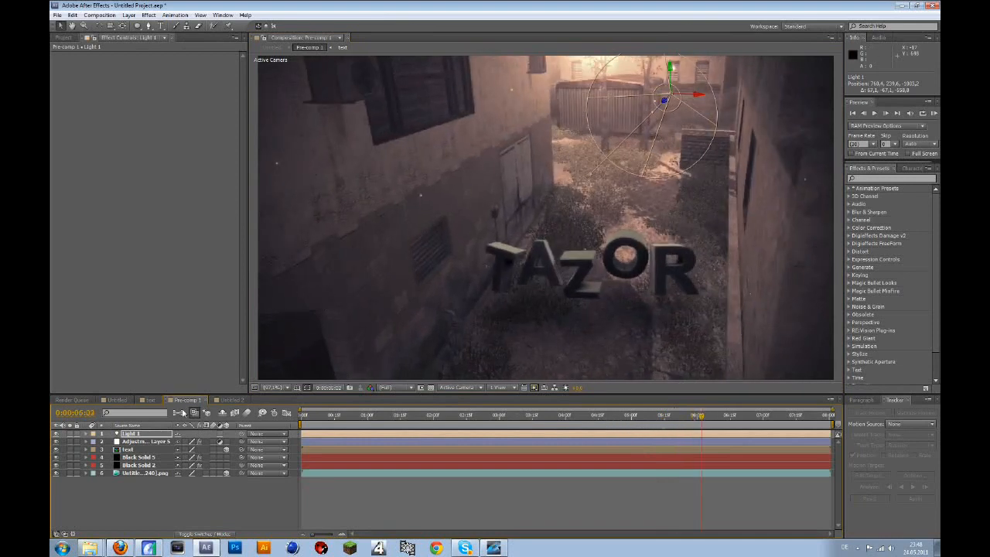
Switch the adjustment layer's Curves to individual colour channels and tweak each curve.
click(140, 440)
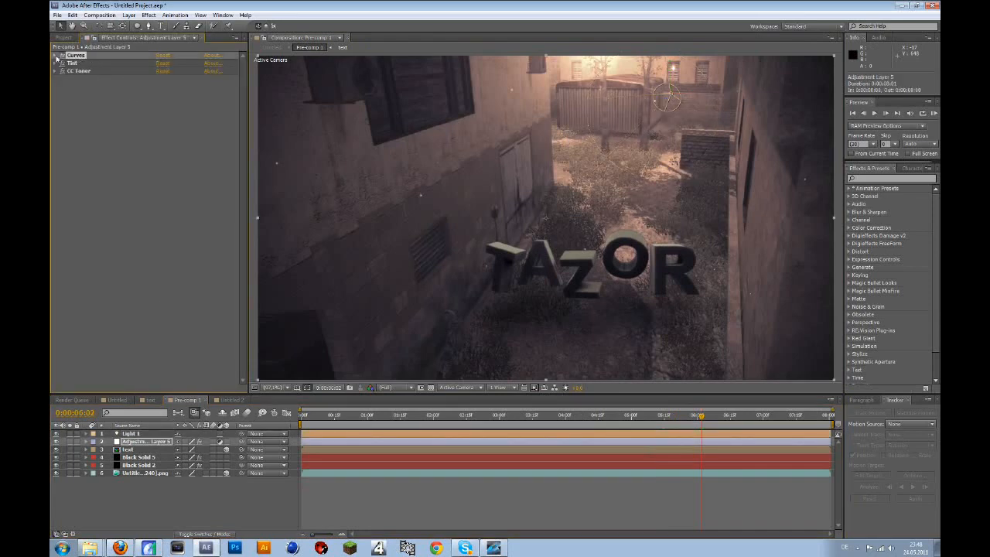
click(178, 62)
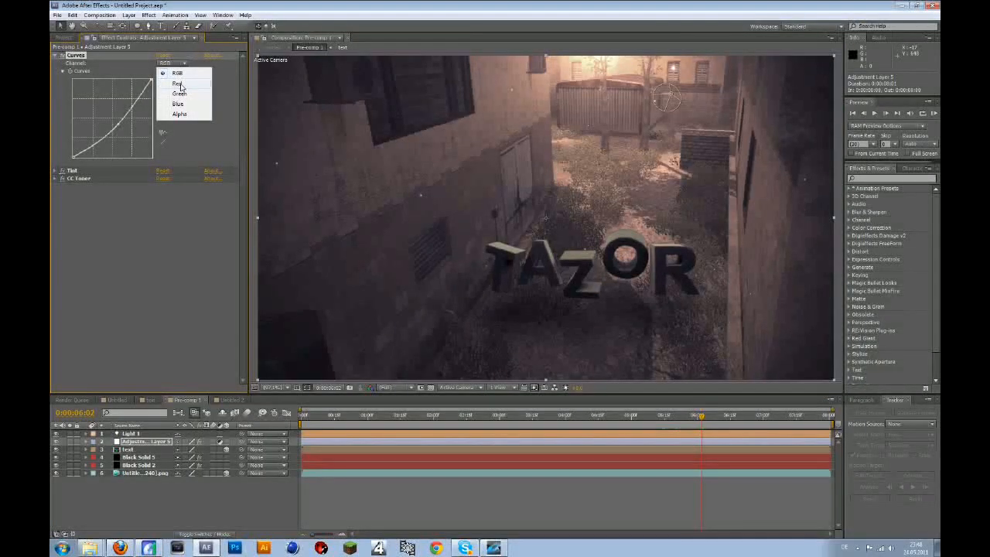
click(178, 84)
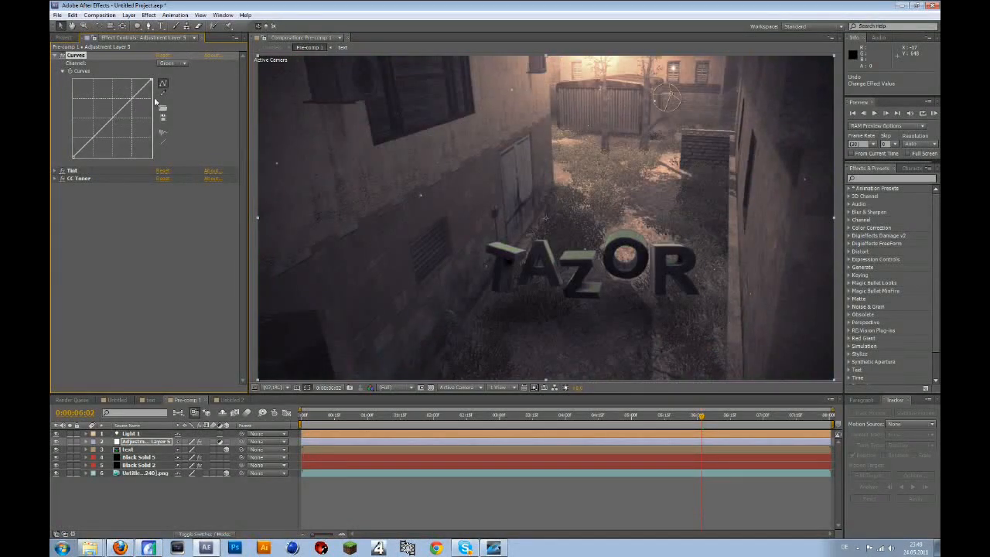
click(176, 62)
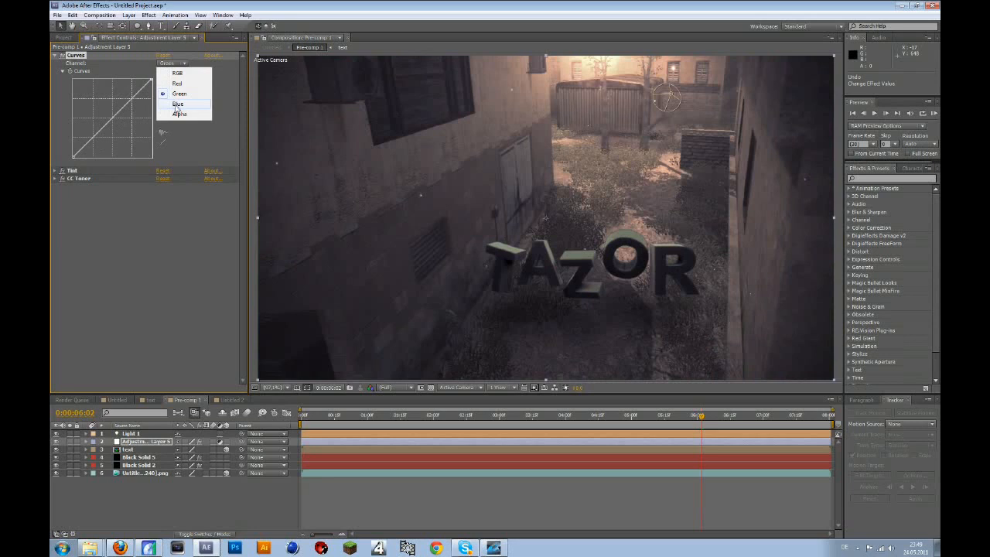
click(178, 104)
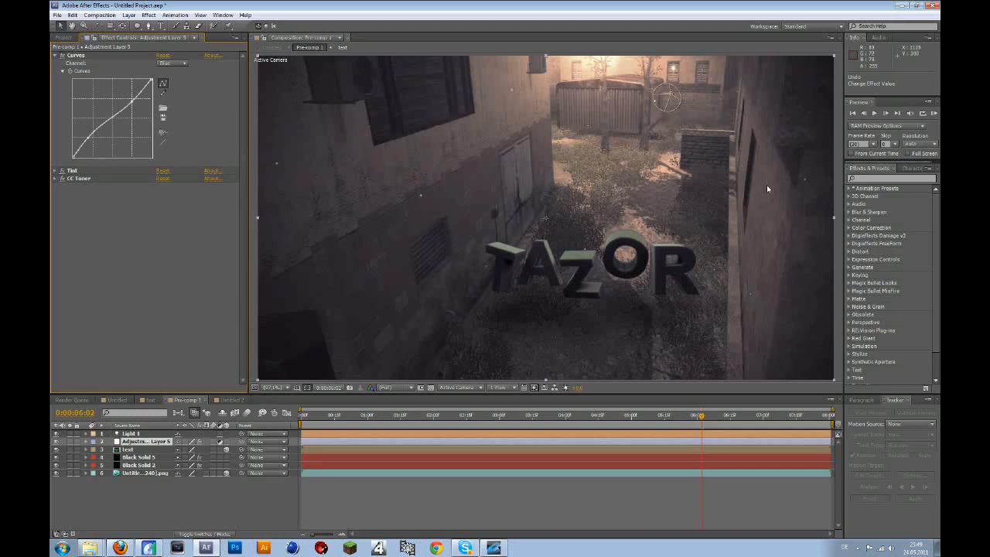
mouse_move(659, 161)
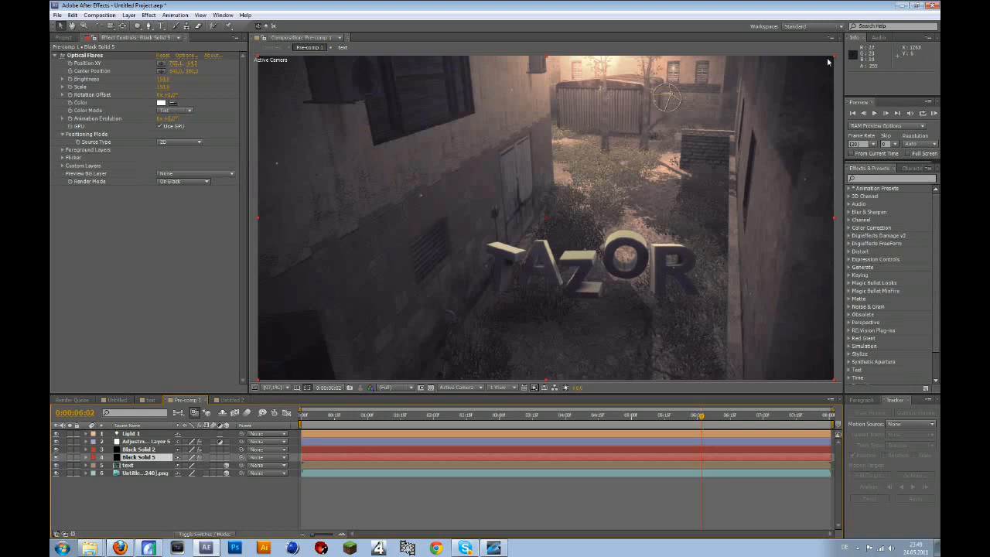
mouse_move(781, 142)
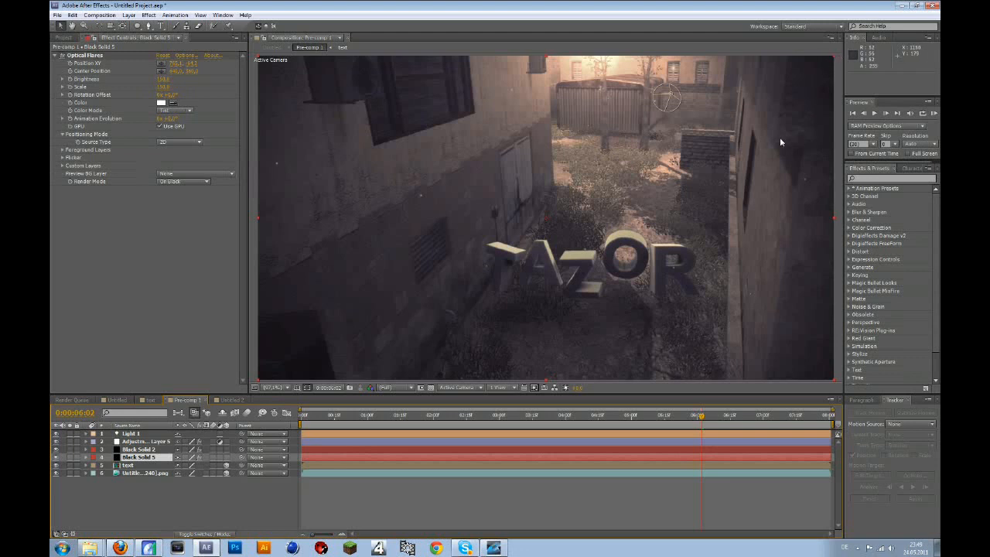